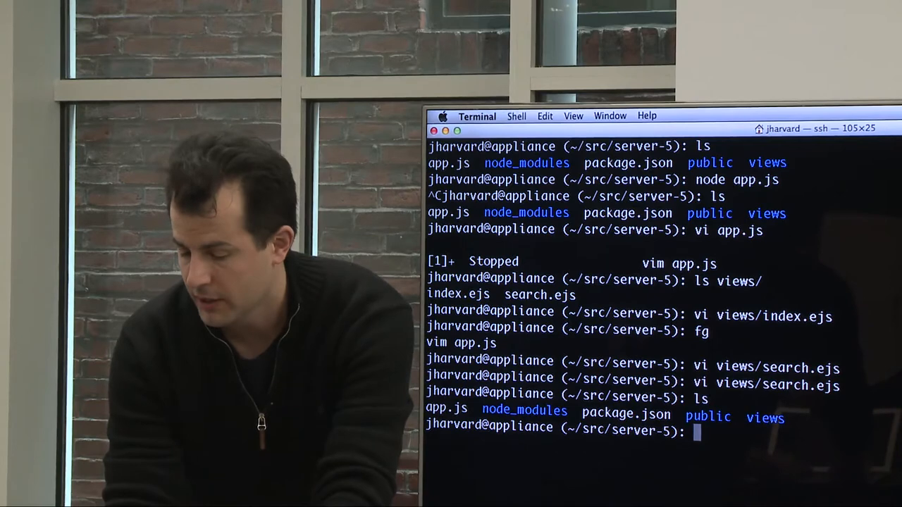
pyautogui.write('cd public/')
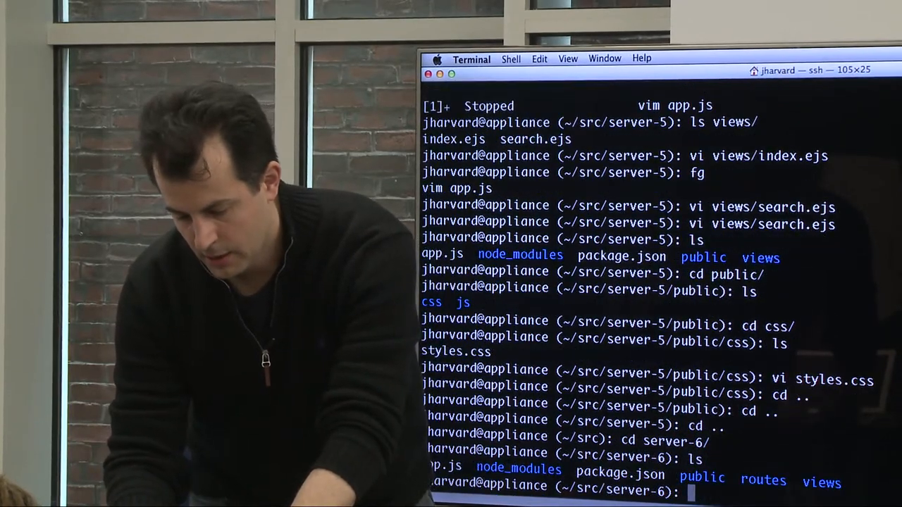
pyautogui.write('vi app.js')
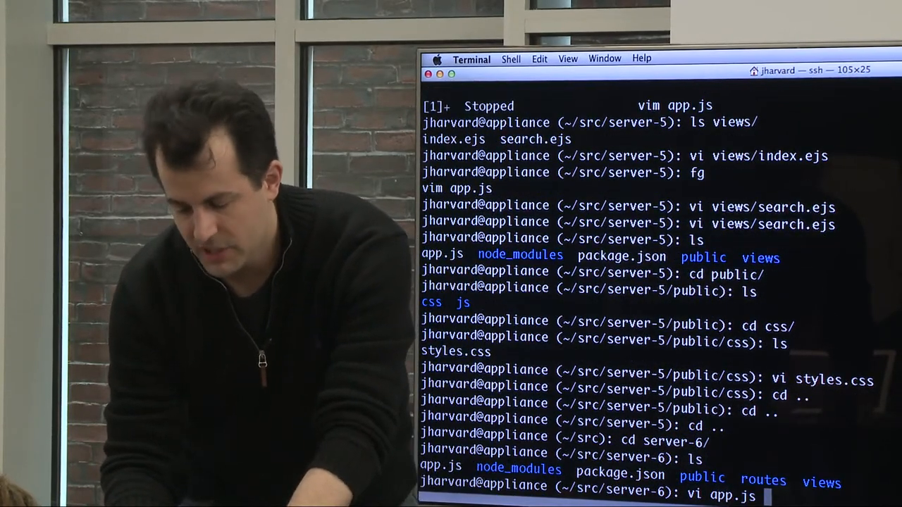